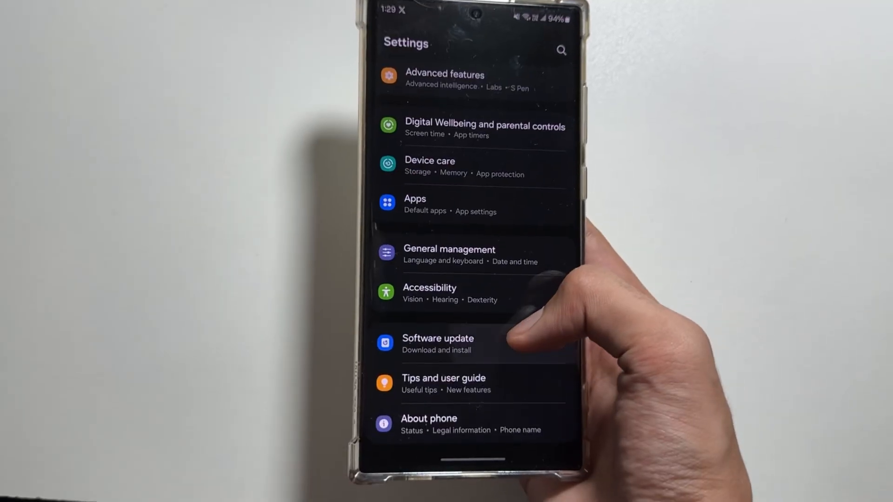
- Check the software update status and view Google results for 'one ui 6.1.1 devices list'
click(437, 343)
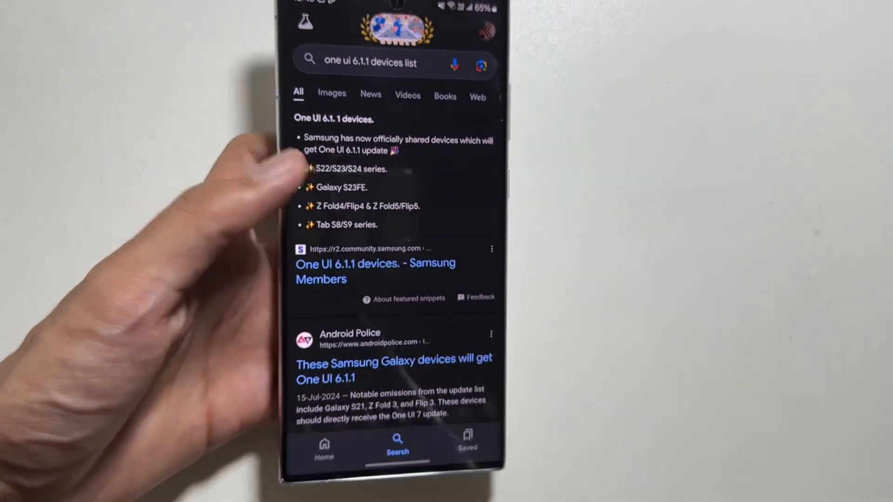
key(Home)
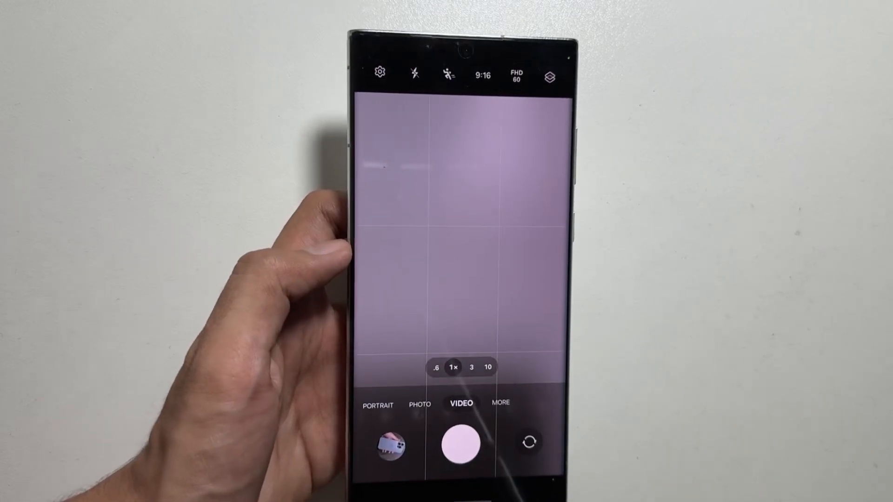
- Show the extra Camera modes under MORE, such as Pro Video and Hyperlapse
click(499, 403)
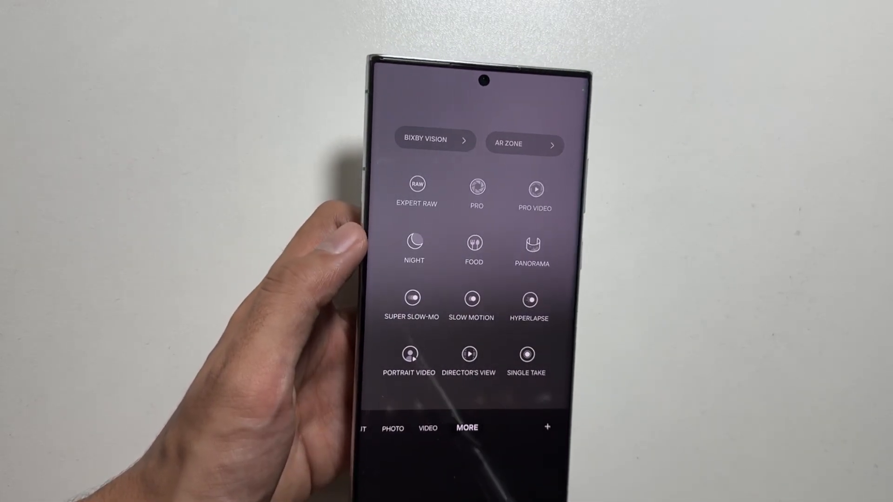
click(408, 354)
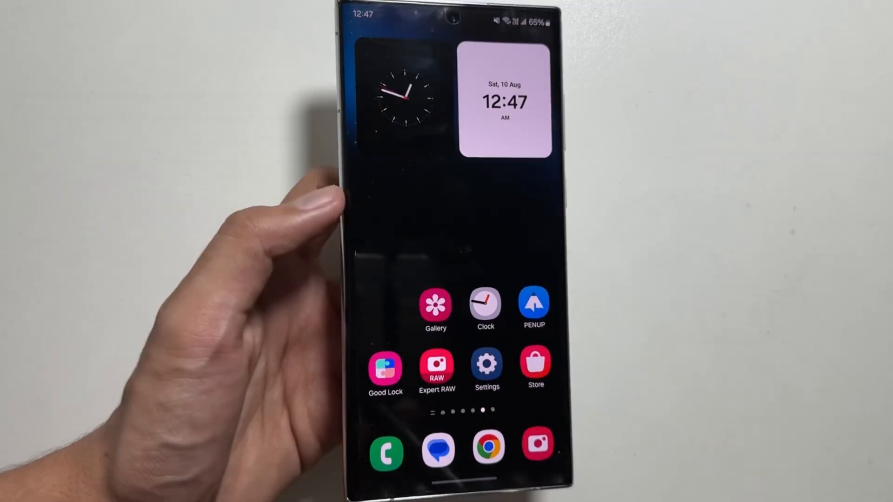
- Launch PENUP and open the beach-scene page under Latest coloring pages
click(533, 302)
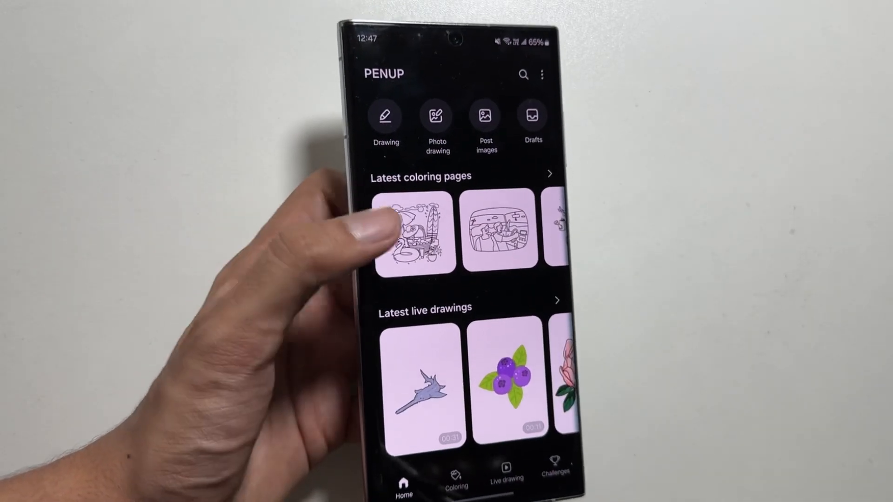
click(413, 231)
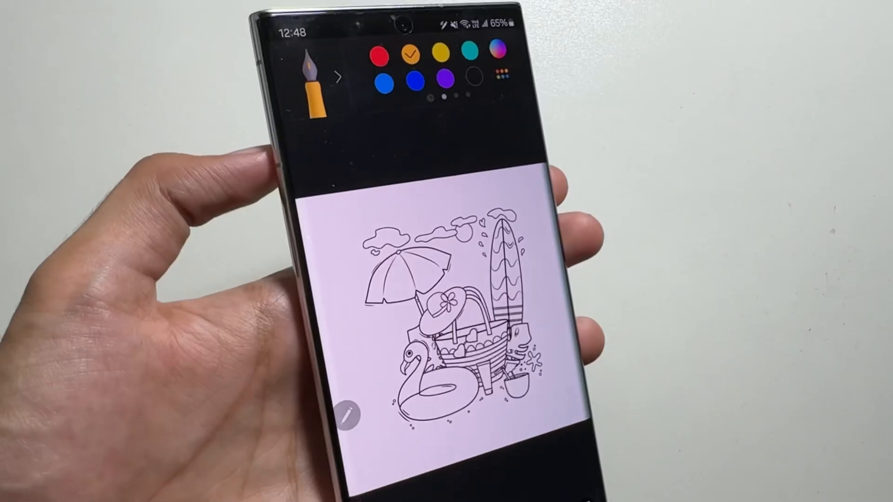